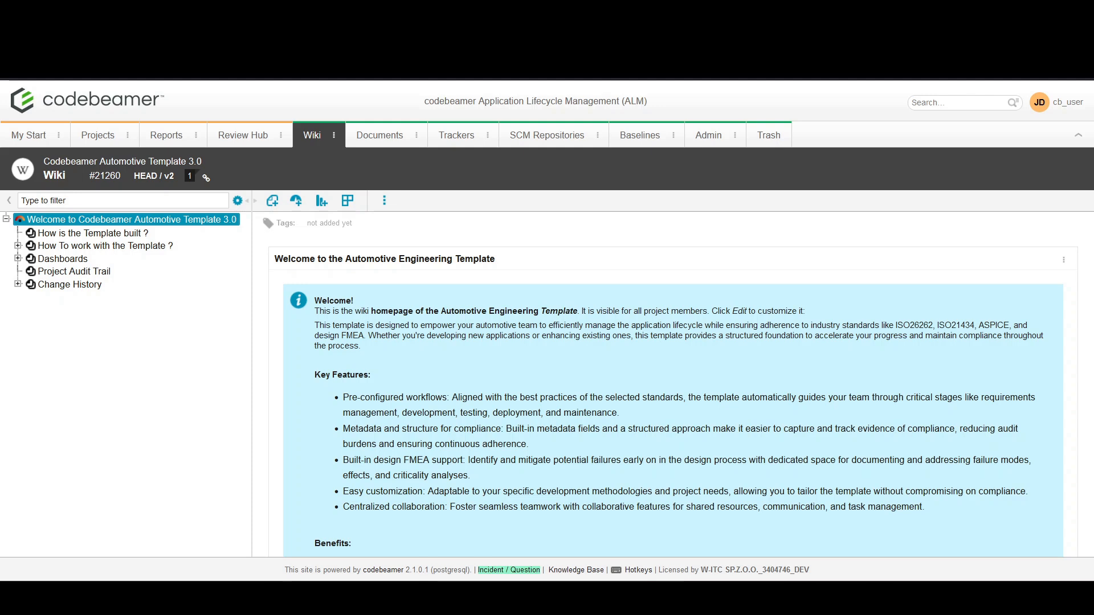
{"action": "mouse_move", "coordinate": [537, 146]}
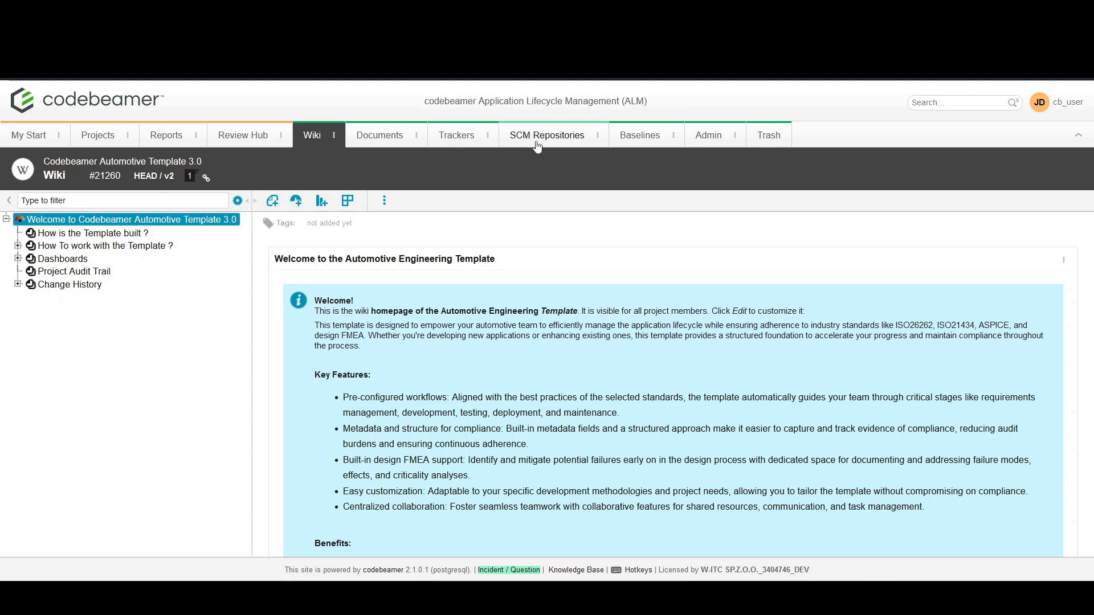
- Show the Automotive Template 3.0 trackers overview with its System Requirements by Status chart
{"action": "left_click", "coordinate": [455, 134]}
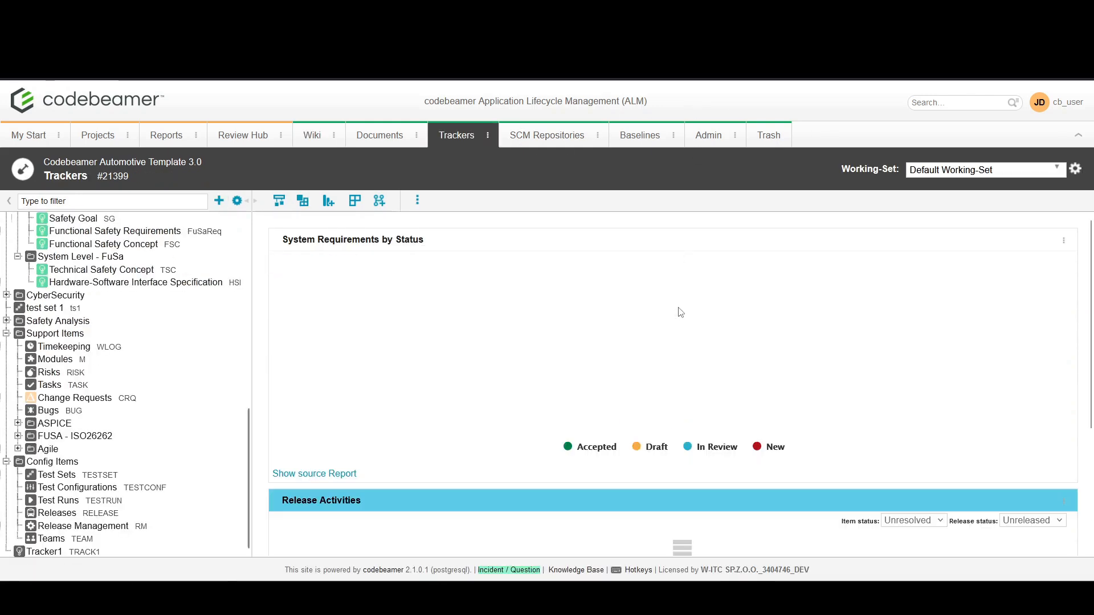
{"action": "mouse_move", "coordinate": [680, 312]}
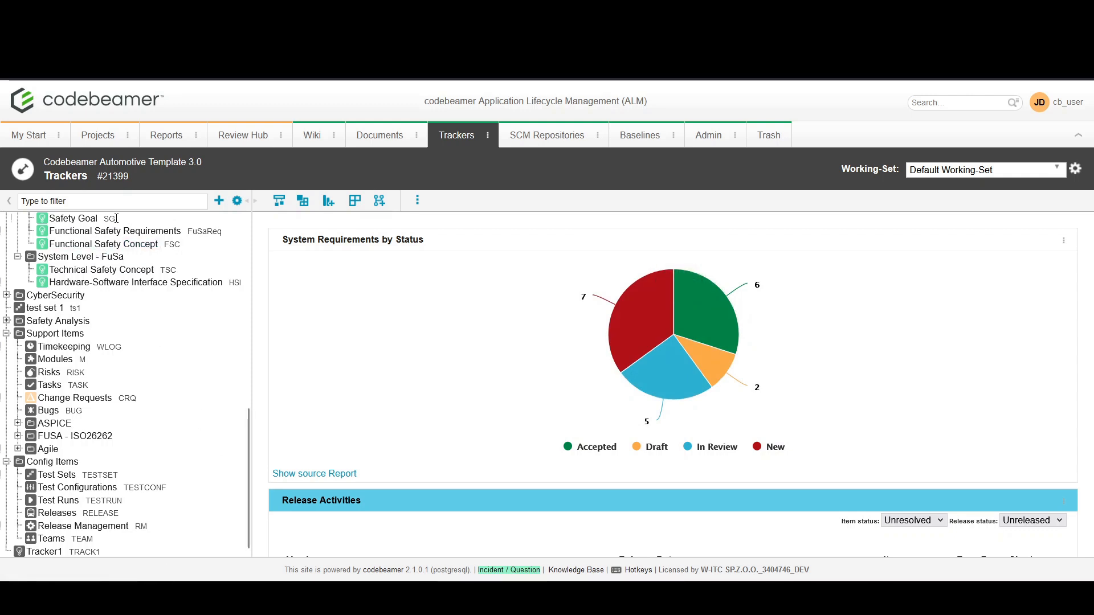
{"action": "mouse_move", "coordinate": [141, 221]}
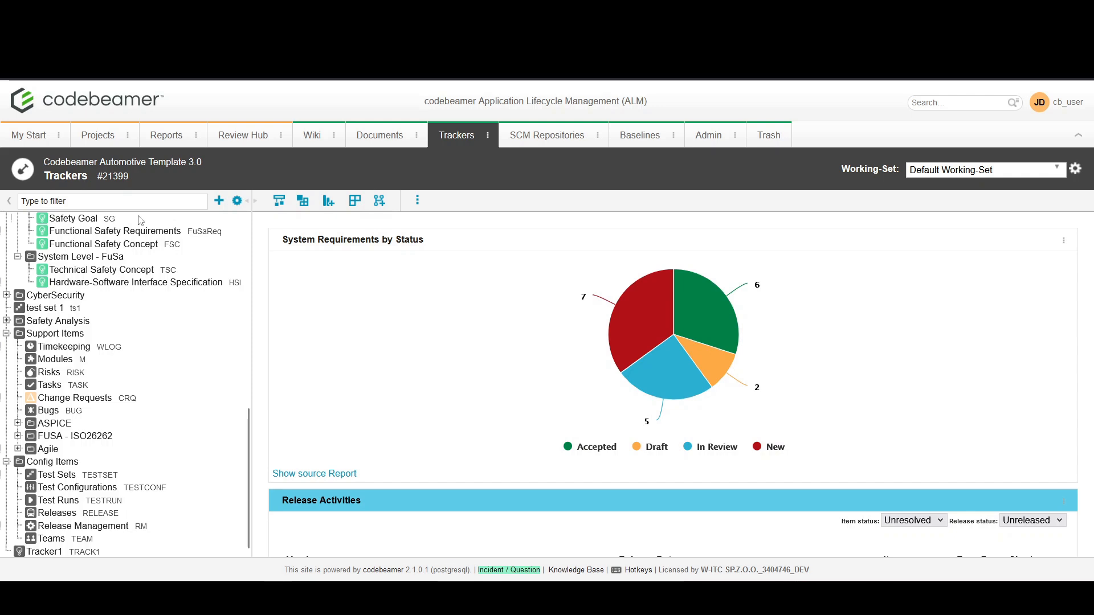
{"action": "mouse_move", "coordinate": [101, 171]}
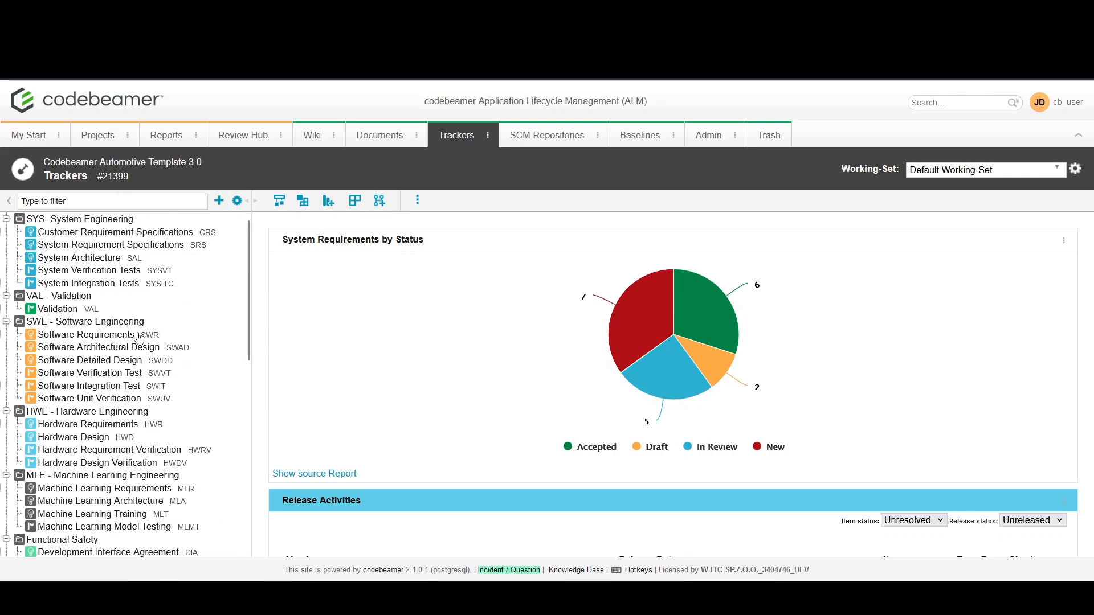
{"action": "mouse_move", "coordinate": [115, 232]}
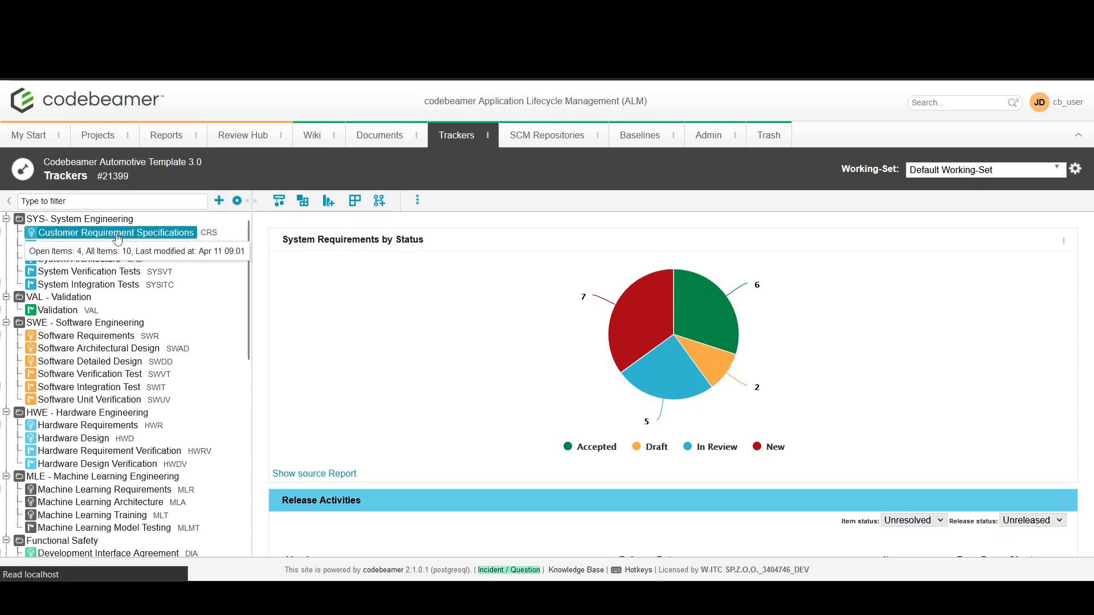
- Show the Customer Requirement Specifications tracker's All Items view with its ten requirements
{"action": "left_click", "coordinate": [116, 232]}
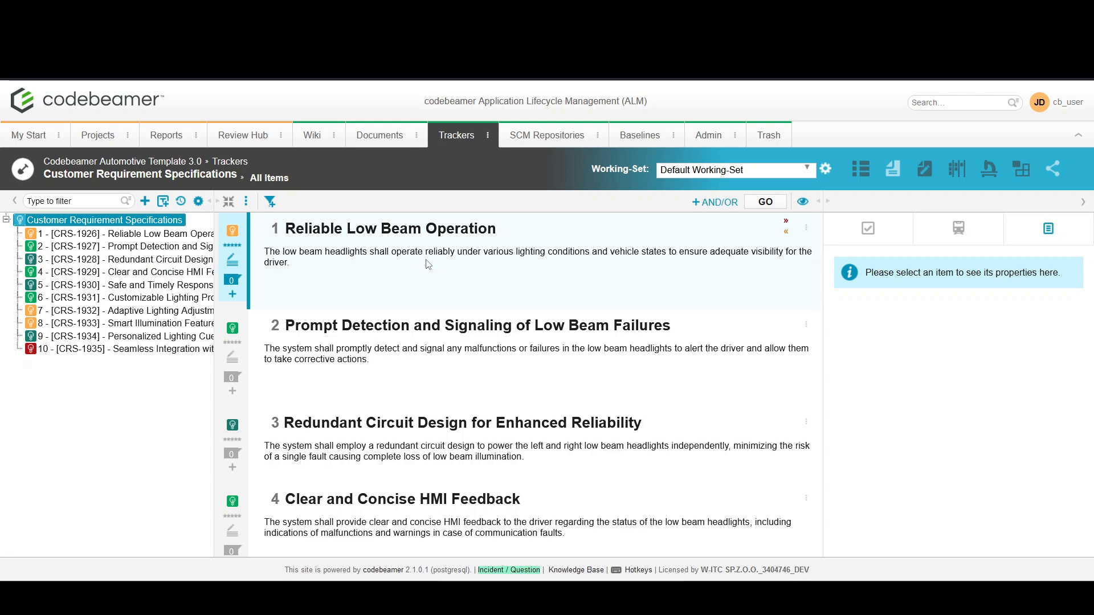
{"action": "mouse_move", "coordinate": [422, 261]}
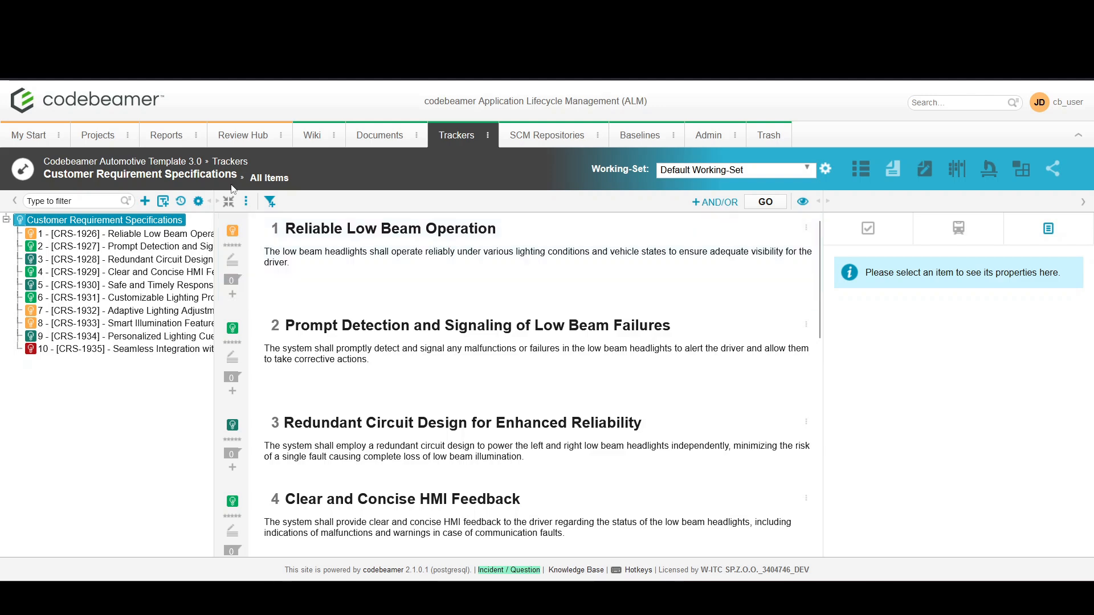
{"action": "left_click", "coordinate": [270, 201]}
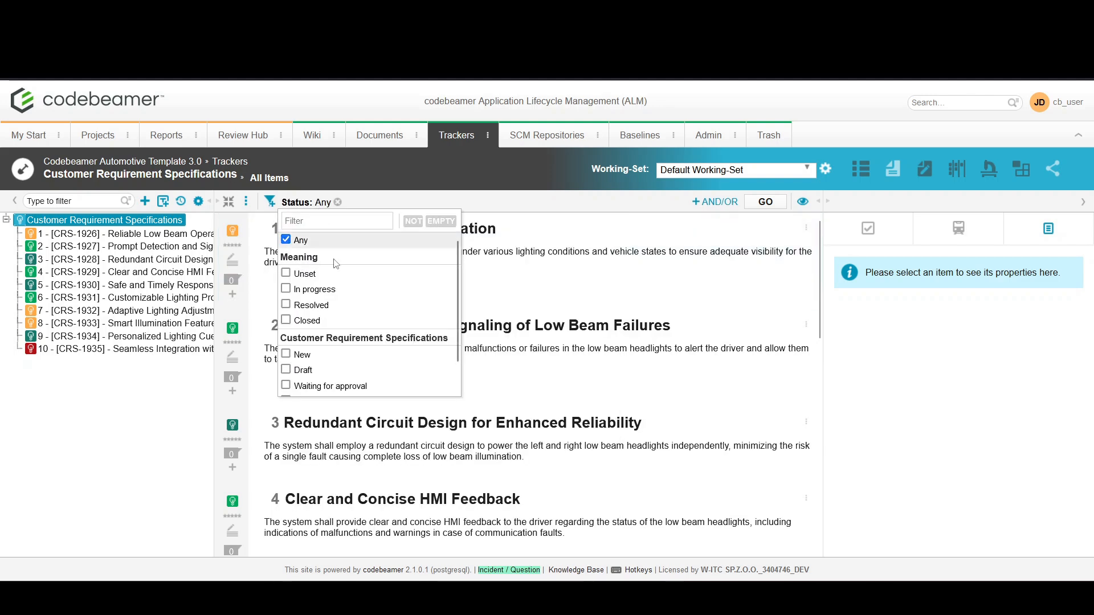
{"action": "left_click", "coordinate": [286, 305]}
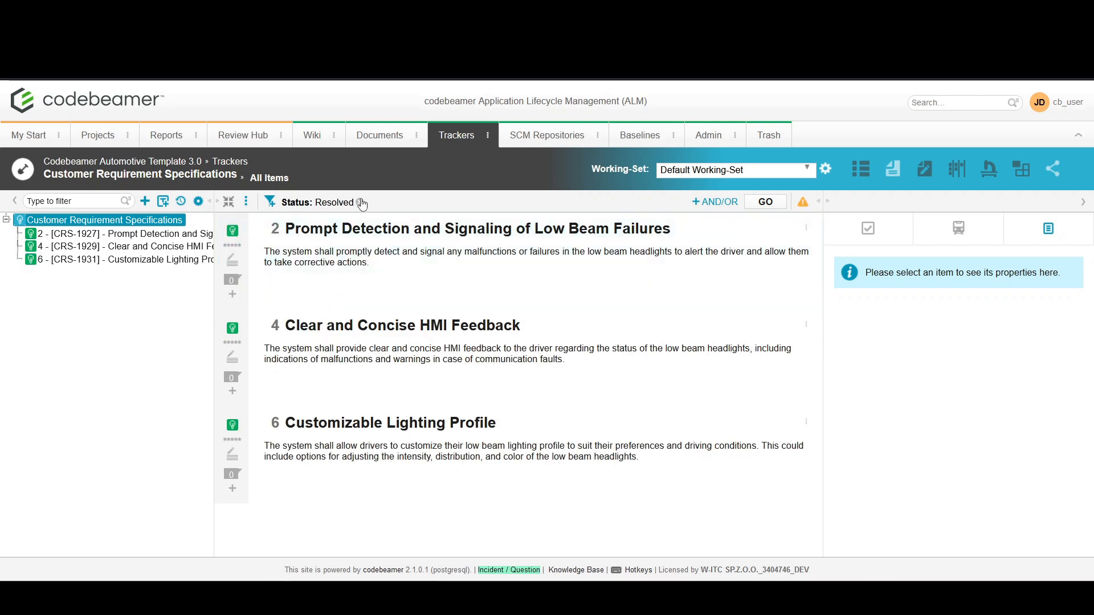
{"action": "mouse_move", "coordinate": [393, 201]}
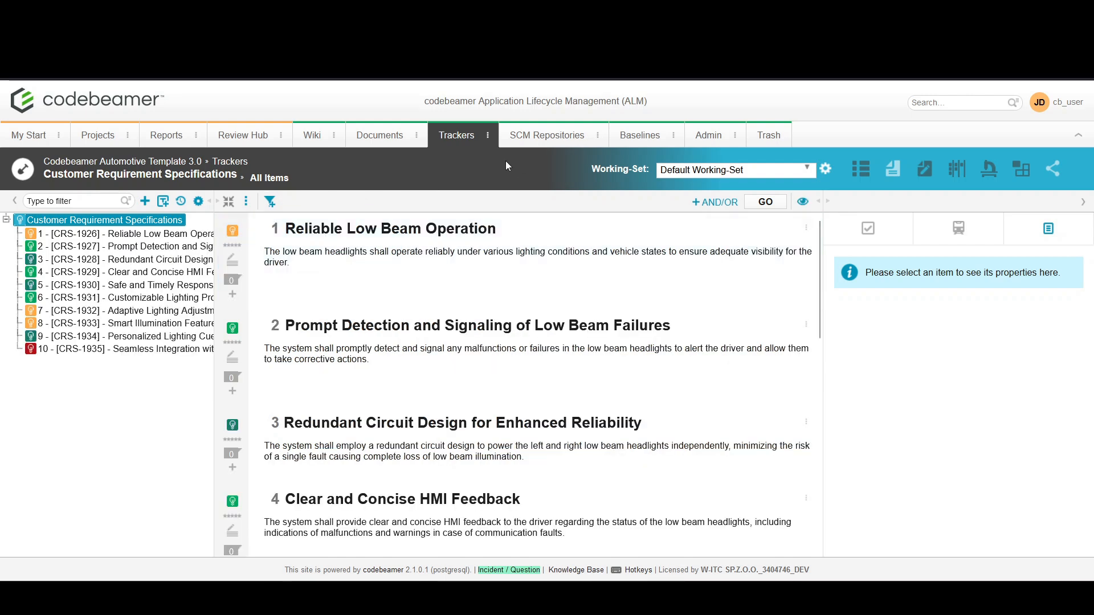
- Review CRS-1926 Reliable Low Beam Operation's Draft details and its five downstream references
{"action": "left_click", "coordinate": [114, 232]}
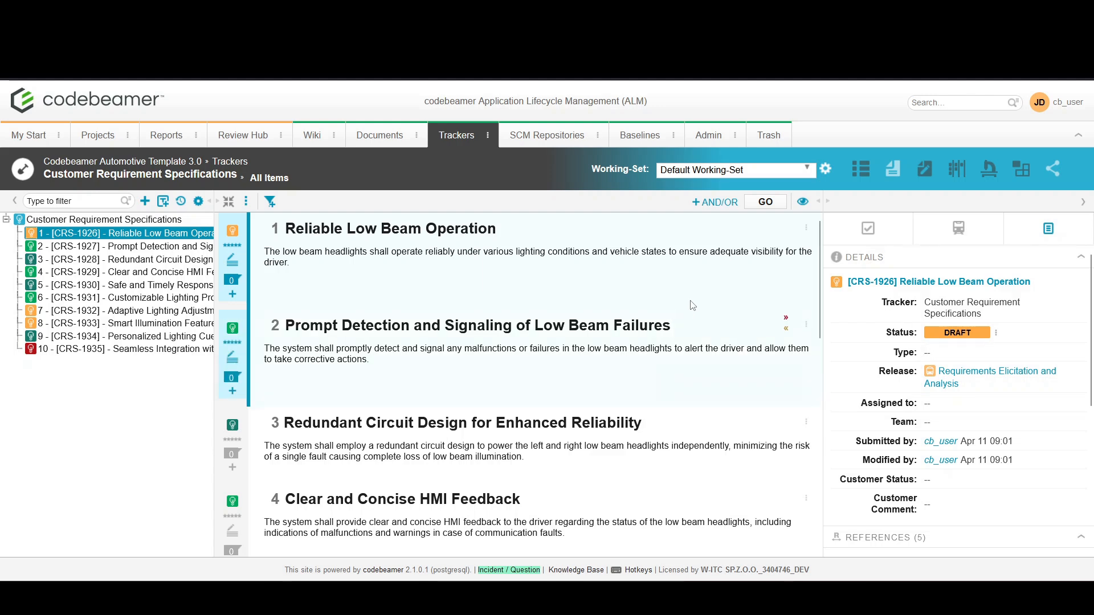
{"action": "scroll", "scroll_direction": "down", "scroll_amount": 3}
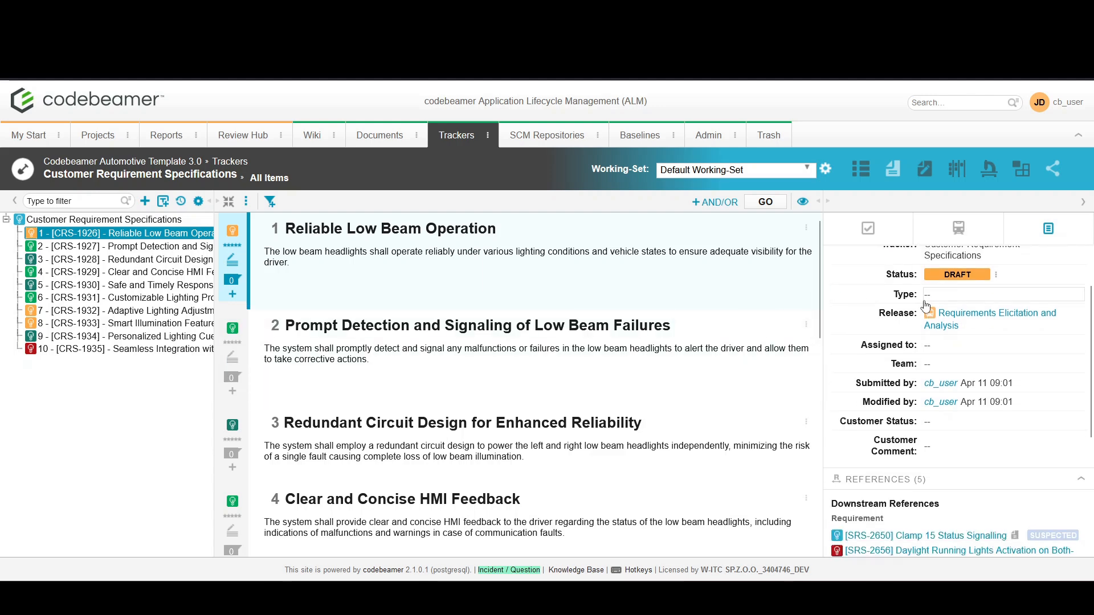
{"action": "scroll", "scroll_direction": "down", "scroll_amount": 3}
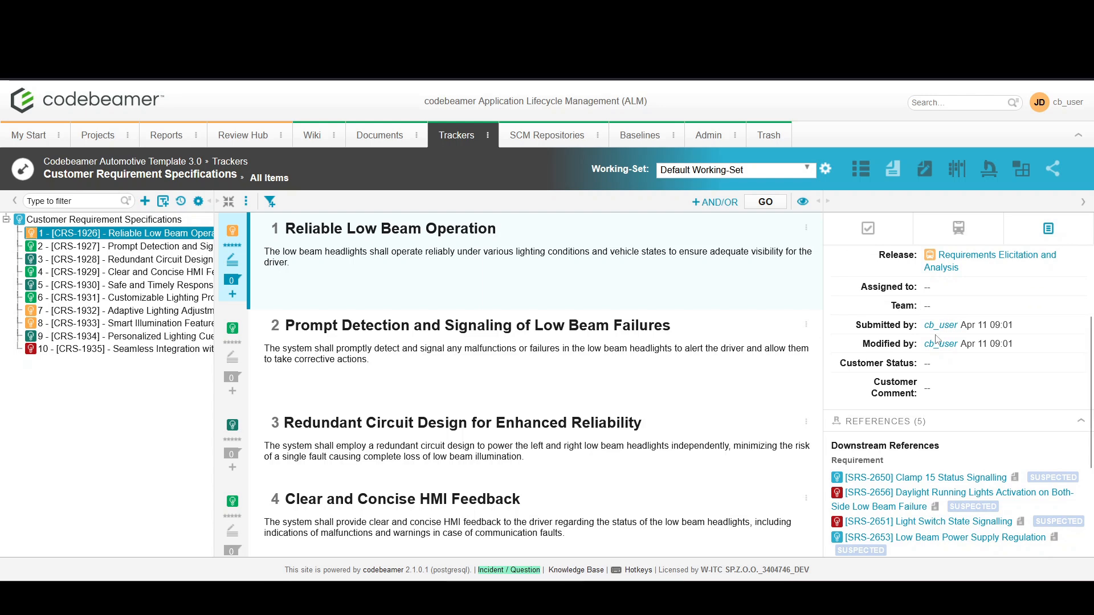
{"action": "scroll", "scroll_direction": "down", "scroll_amount": 3}
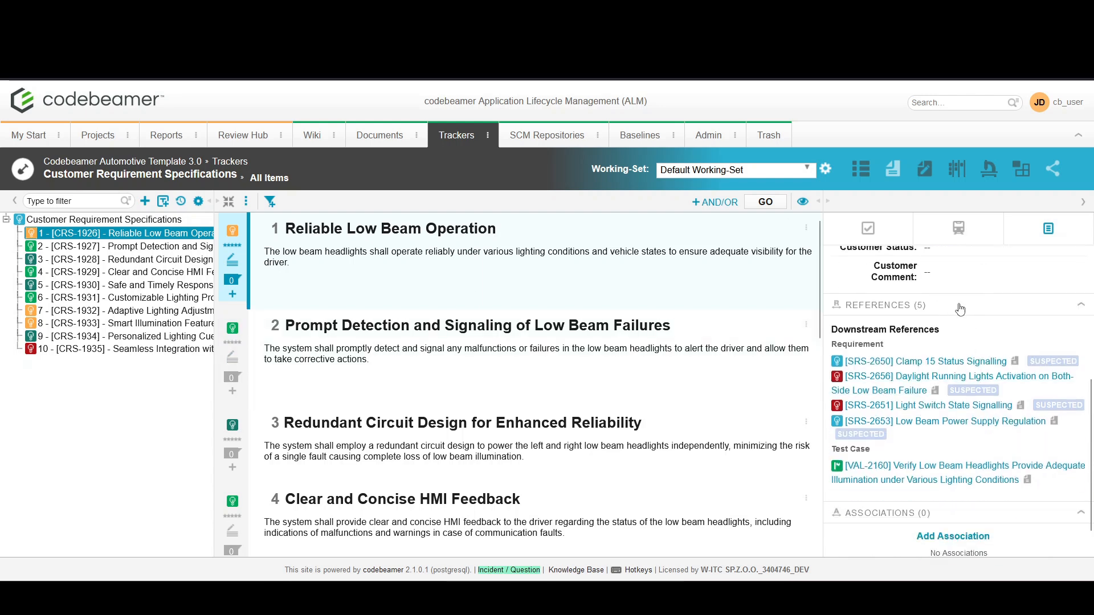
{"action": "mouse_move", "coordinate": [964, 311]}
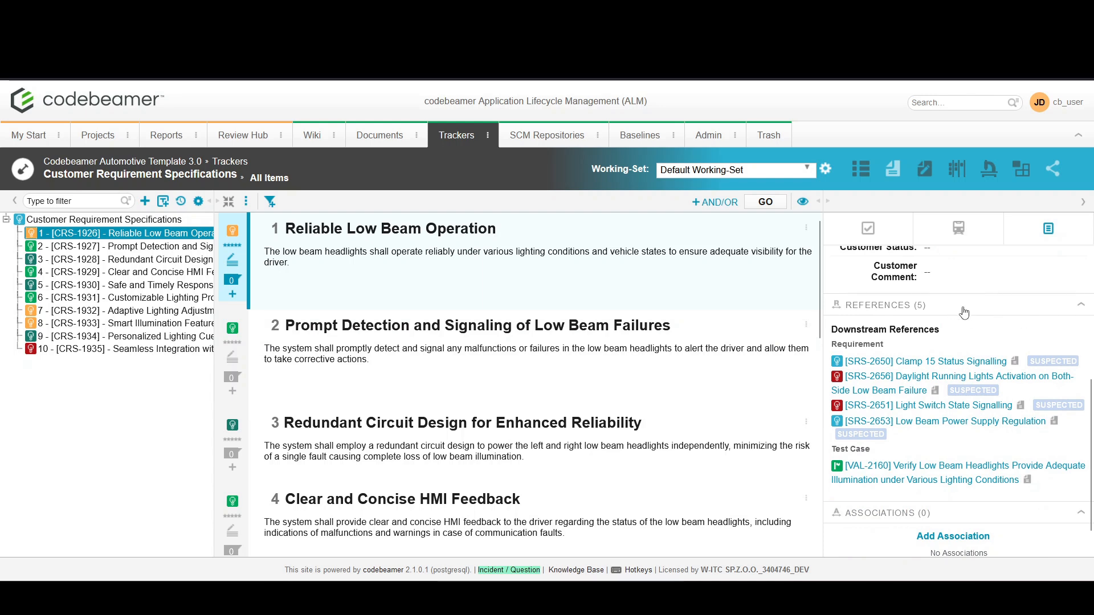
{"action": "mouse_move", "coordinate": [958, 305]}
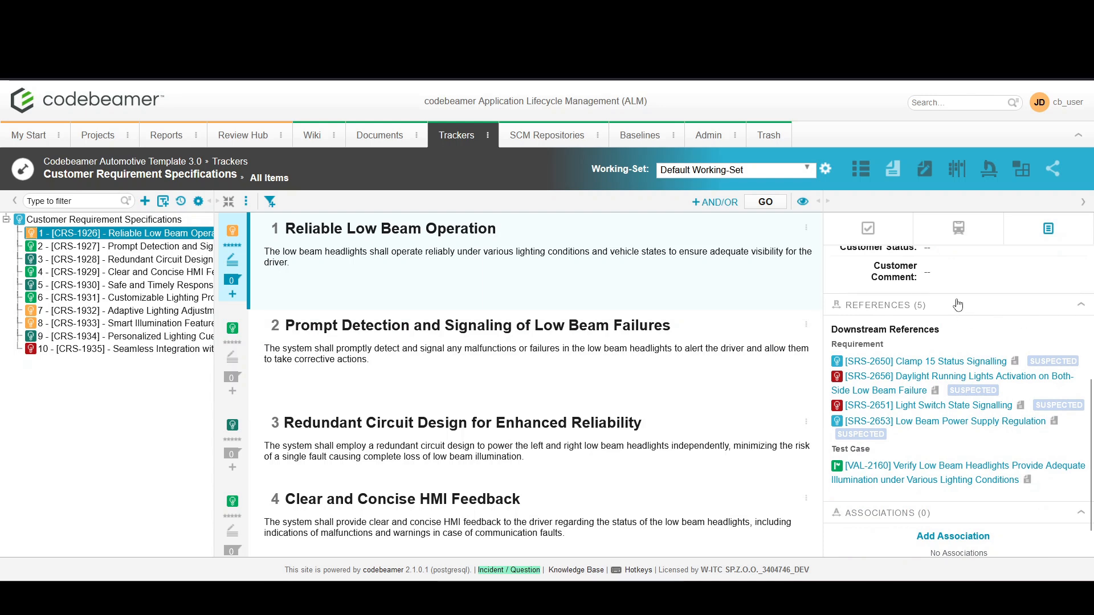
{"action": "mouse_move", "coordinate": [967, 312]}
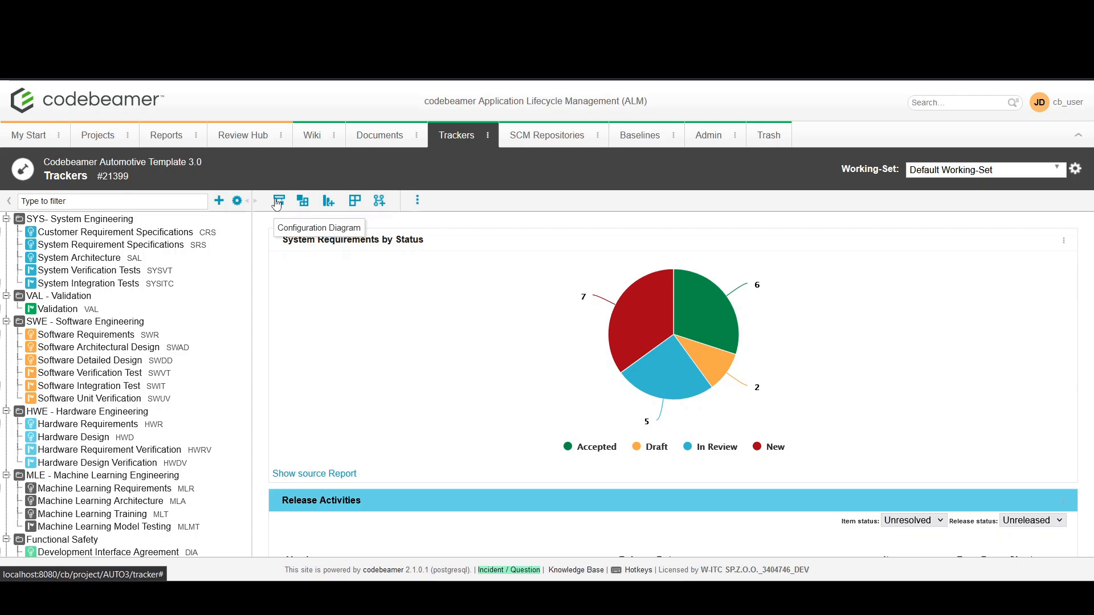
- Show the Configuration Diagram linking Software Verification Test to Software Requirements
{"action": "left_click", "coordinate": [278, 200]}
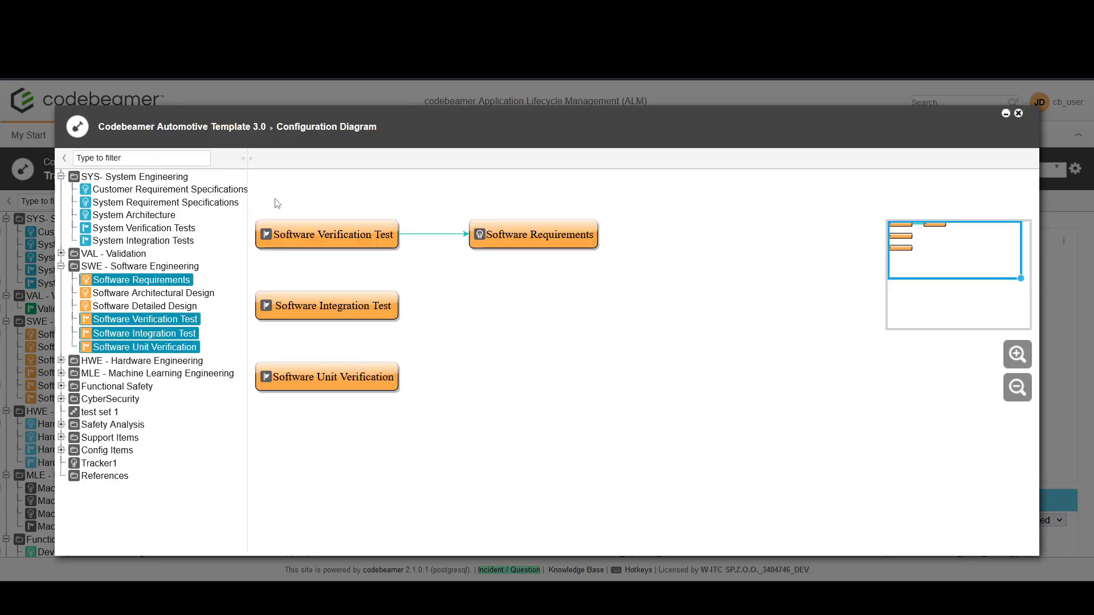
{"action": "mouse_move", "coordinate": [425, 212]}
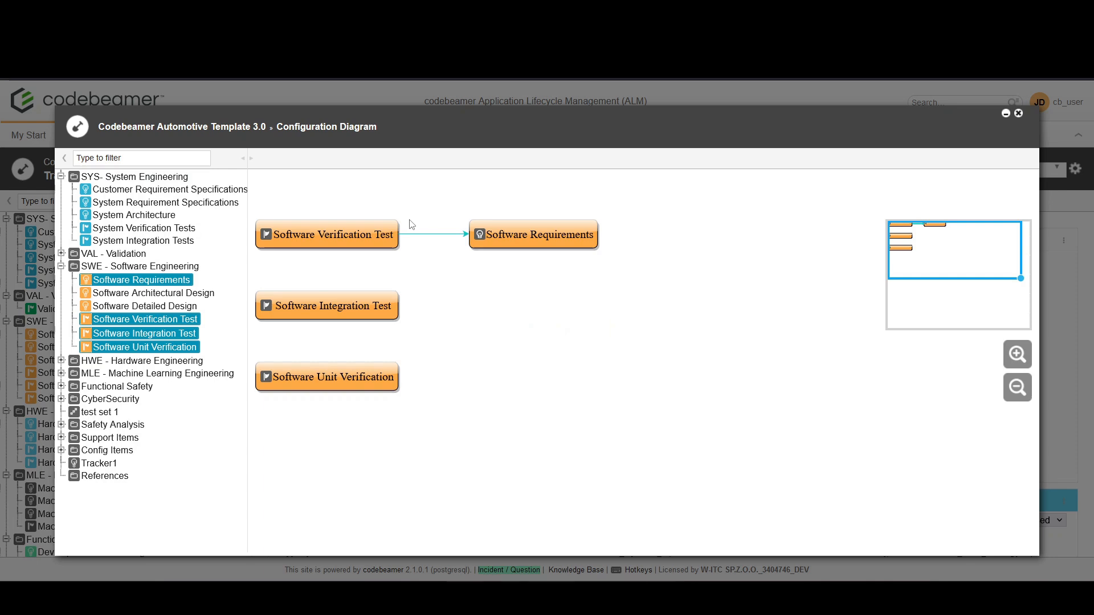
{"action": "mouse_move", "coordinate": [142, 240]}
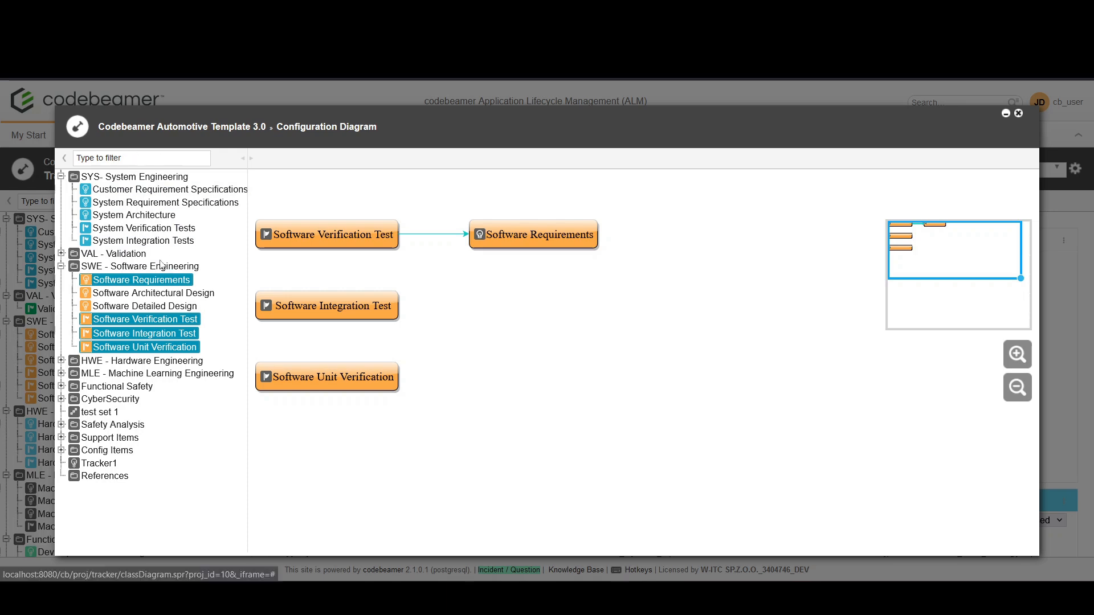
{"action": "mouse_move", "coordinate": [146, 298]}
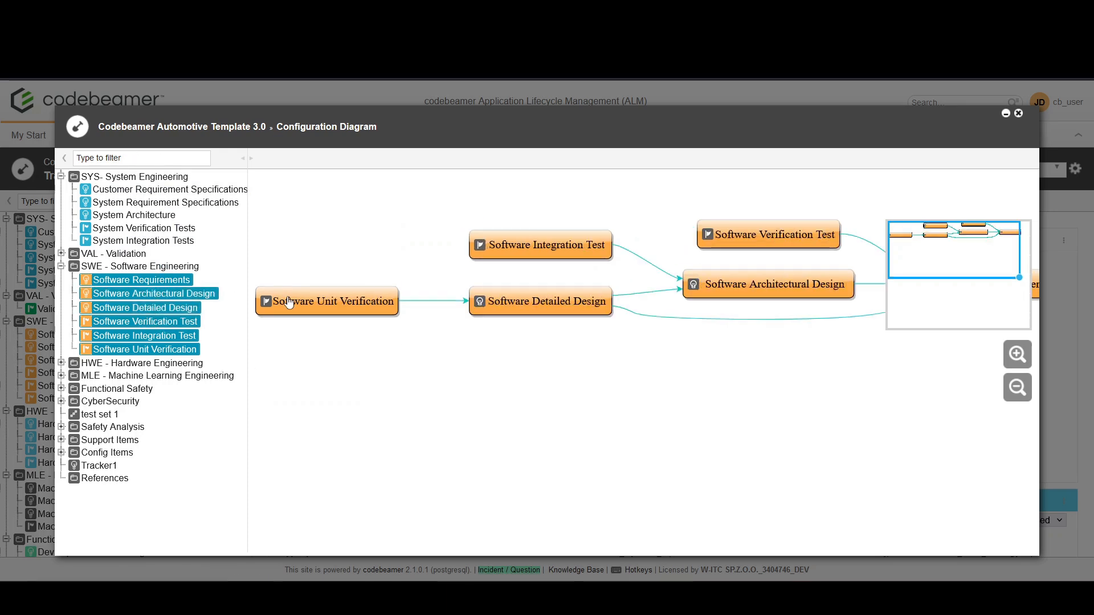
{"action": "mouse_move", "coordinate": [408, 268]}
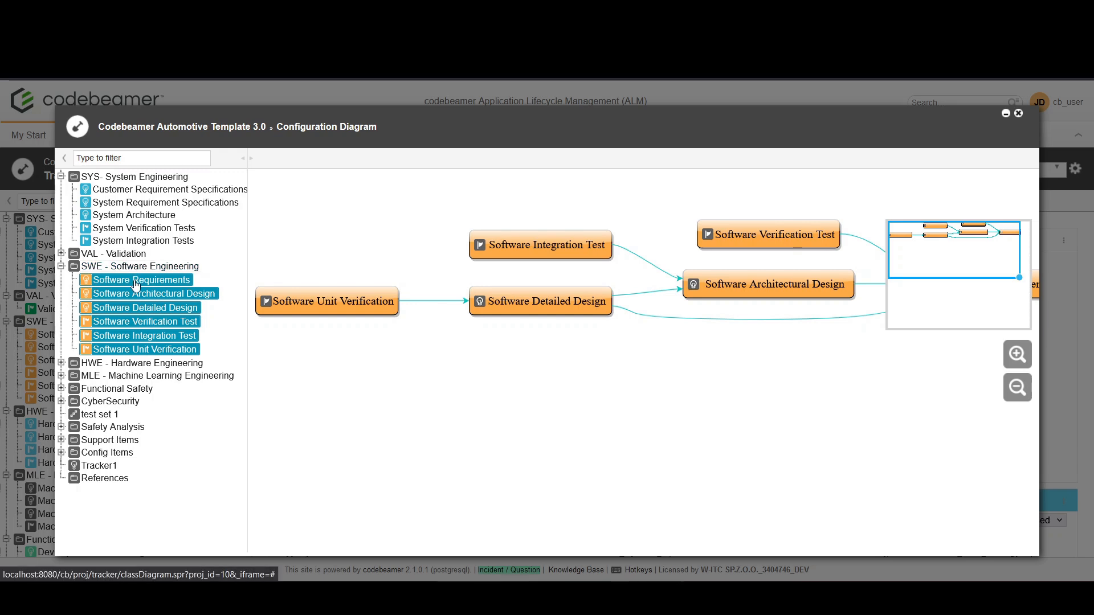
{"action": "mouse_move", "coordinate": [945, 244]}
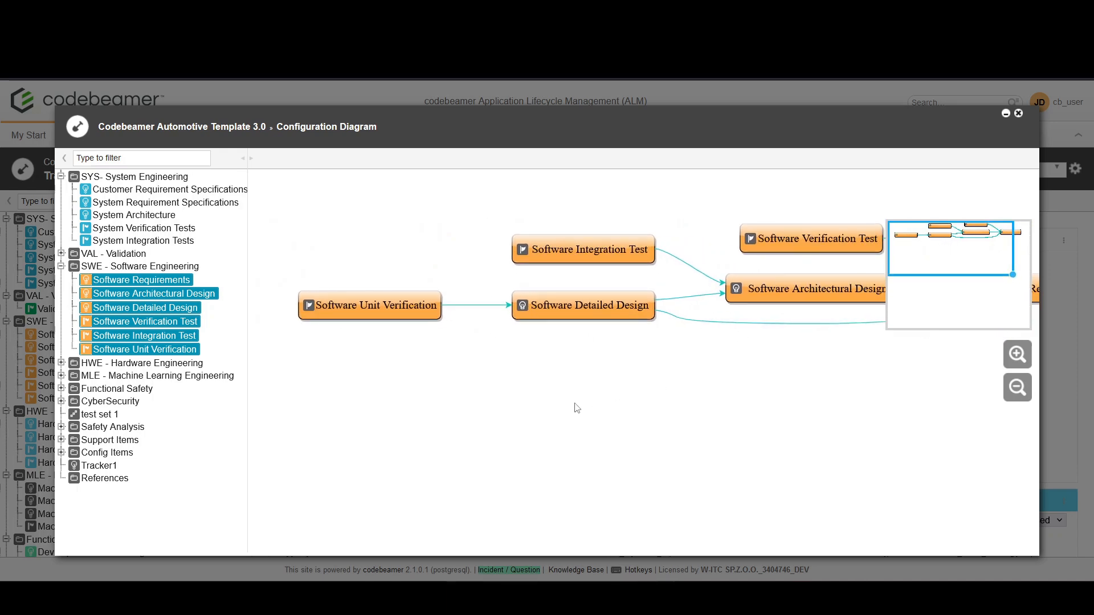
{"action": "mouse_move", "coordinate": [599, 407]}
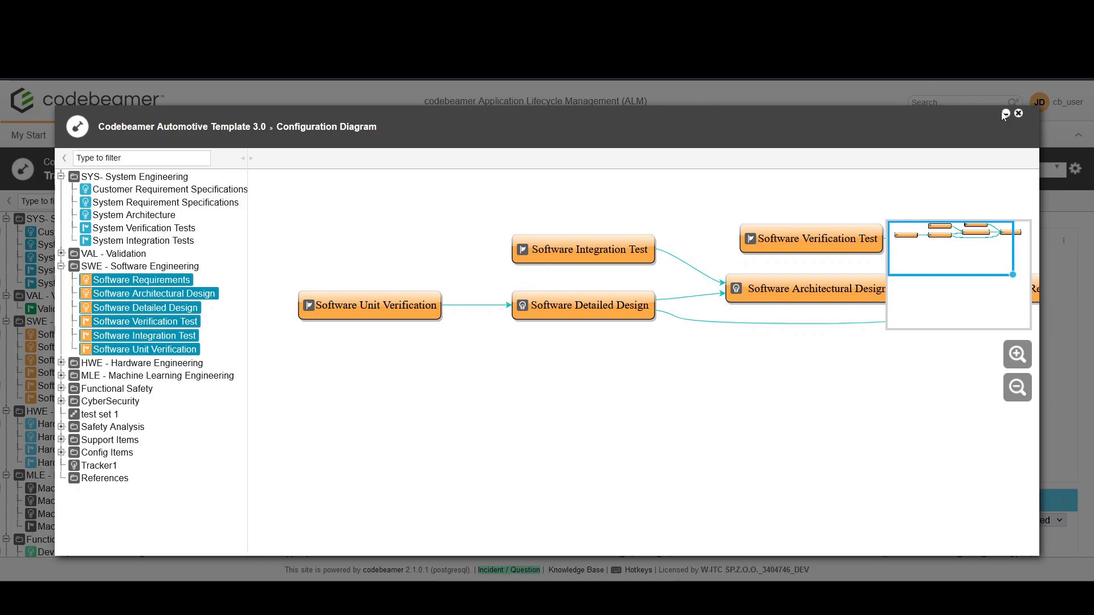
- Close the configuration diagram and return to the Trackers overview
{"action": "left_click", "coordinate": [1019, 113]}
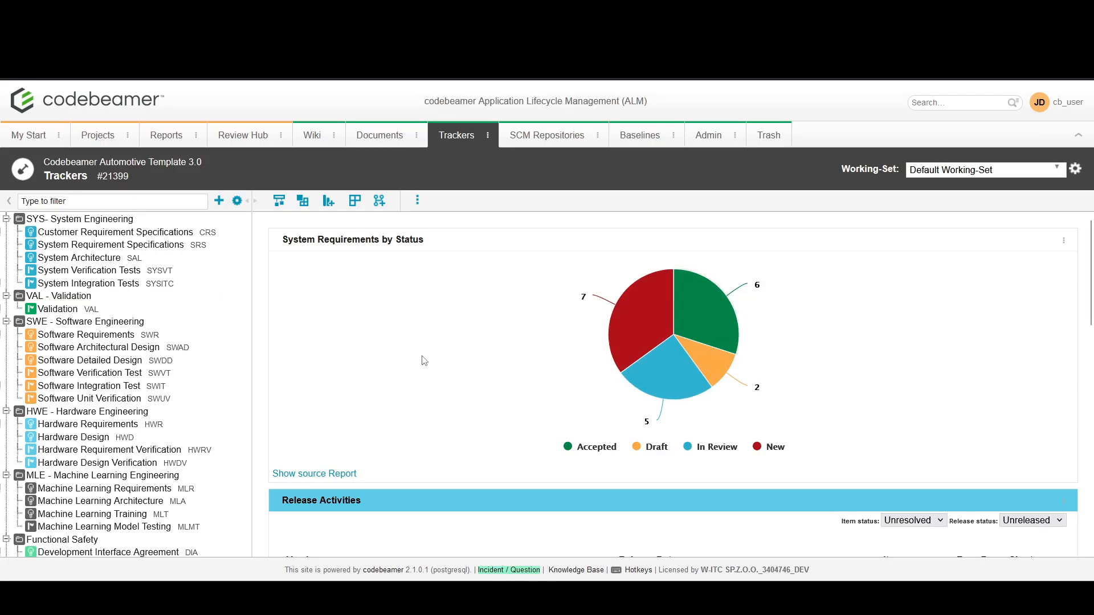